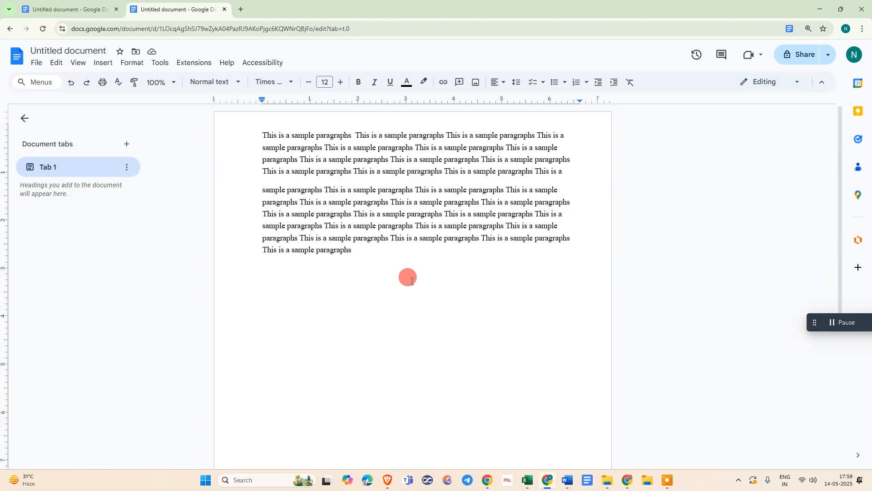
pyautogui.moveTo(650, 338)
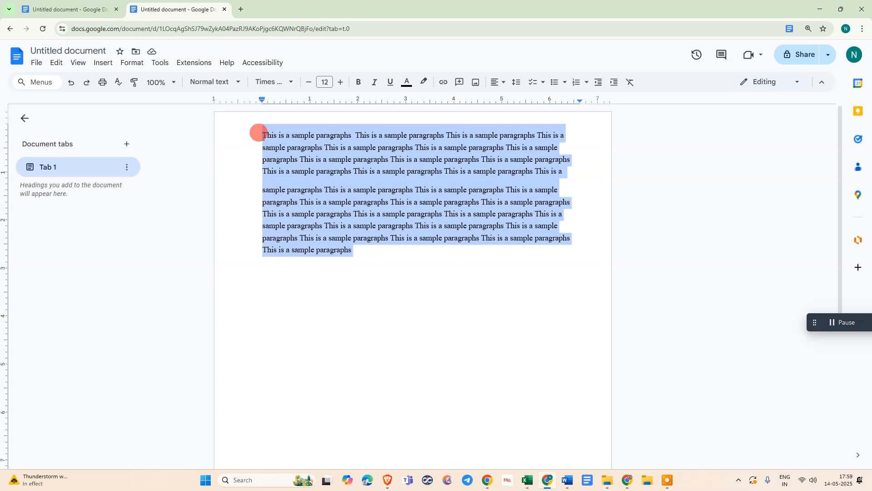
pyautogui.moveTo(419, 207)
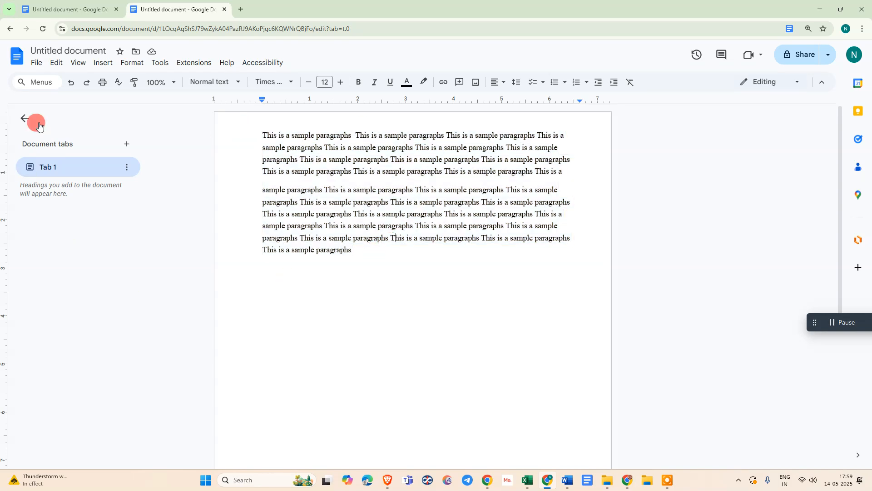
# - Bring up Page setup from the File menu and keep it applying to the whole document
pyautogui.click(35, 63)
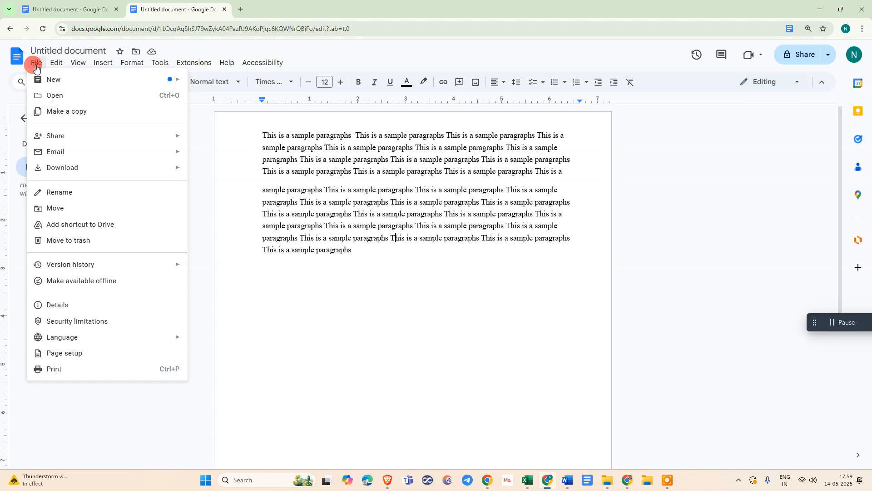
pyautogui.moveTo(78, 352)
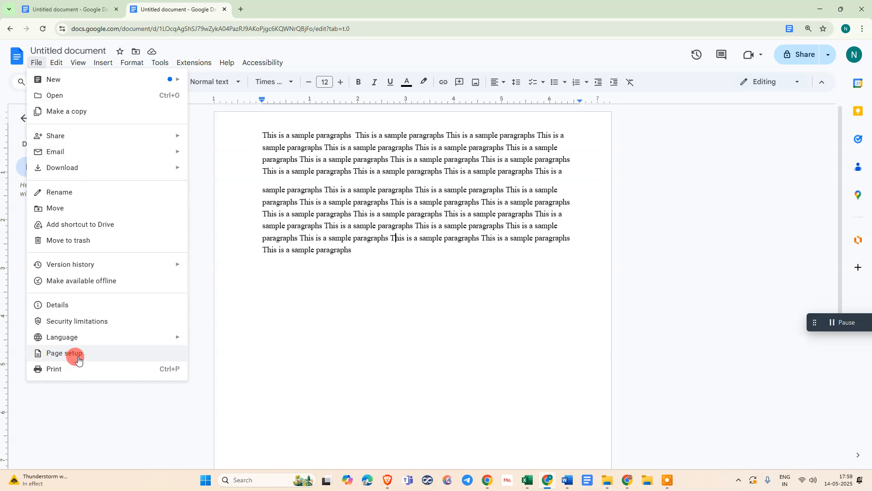
pyautogui.click(67, 353)
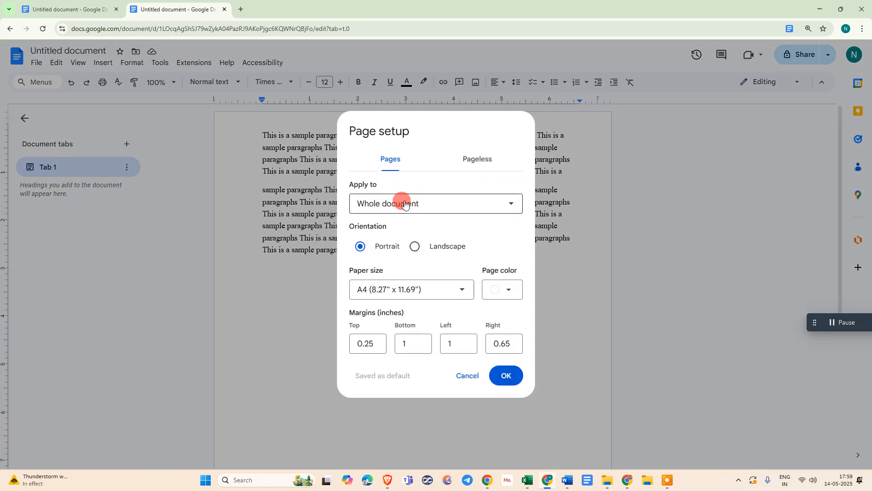
pyautogui.click(435, 202)
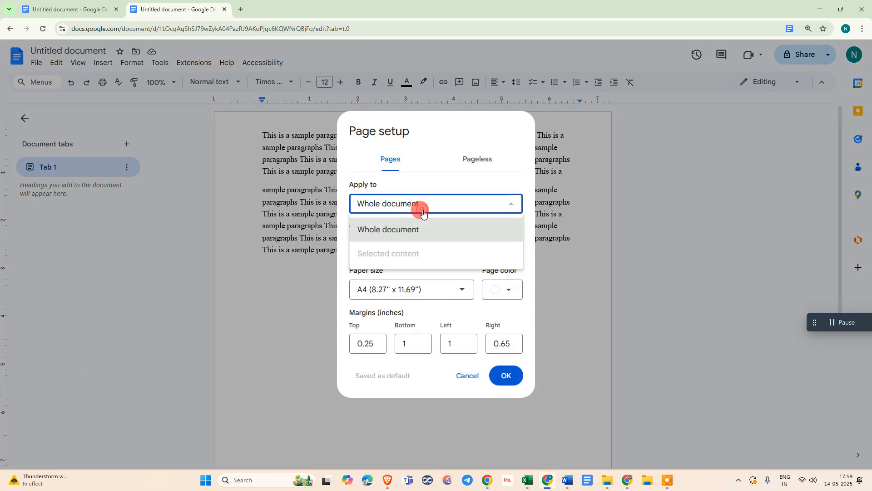
pyautogui.click(388, 229)
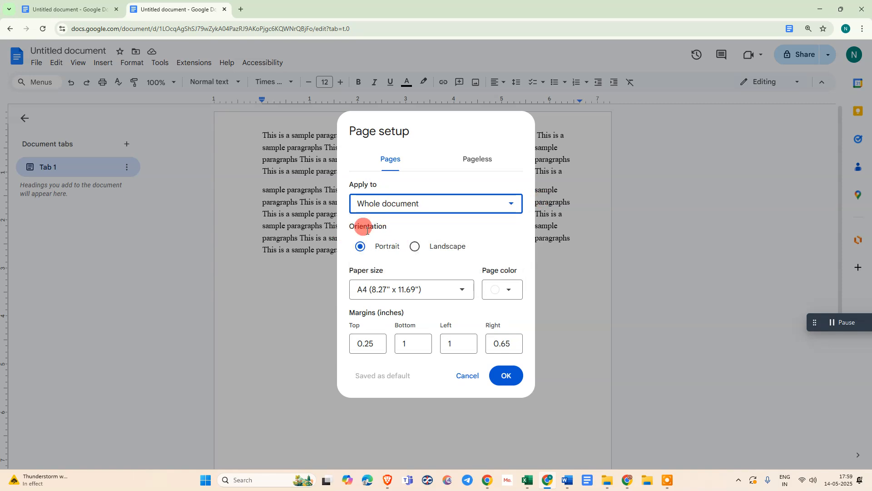
# - Choose Landscape orientation and Letter (8.5" x 11") paper size
pyautogui.click(414, 247)
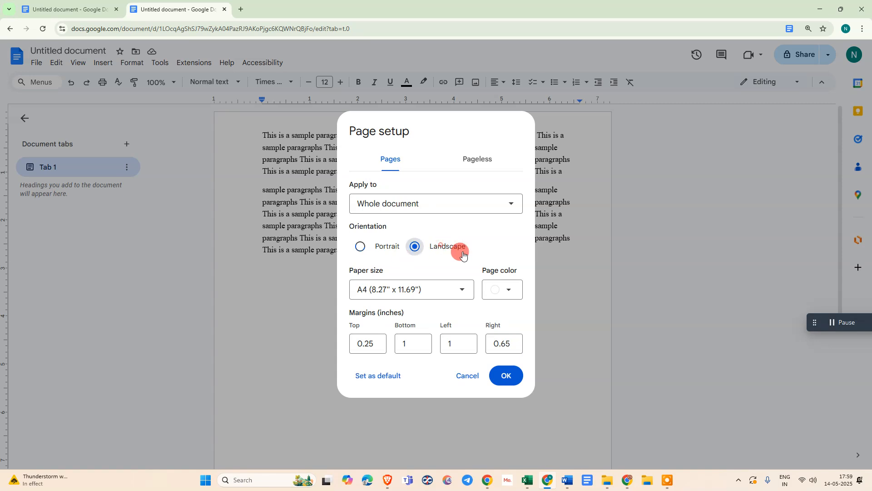
pyautogui.click(411, 289)
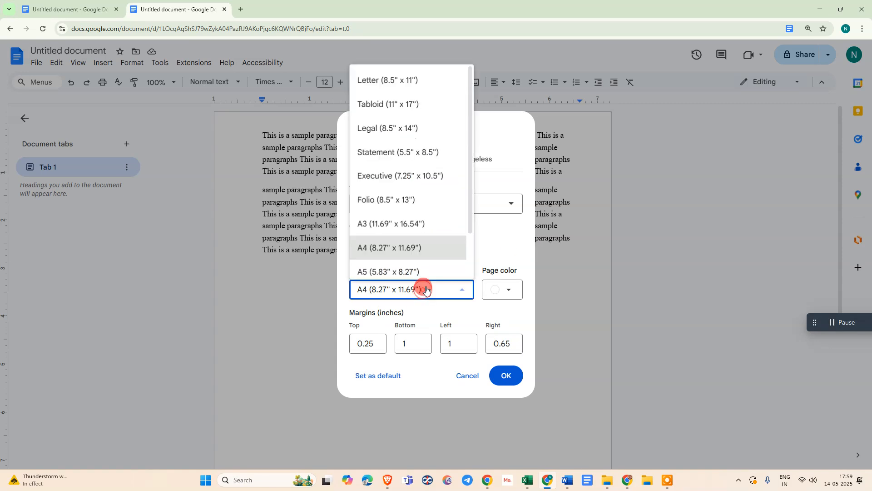
pyautogui.moveTo(376, 117)
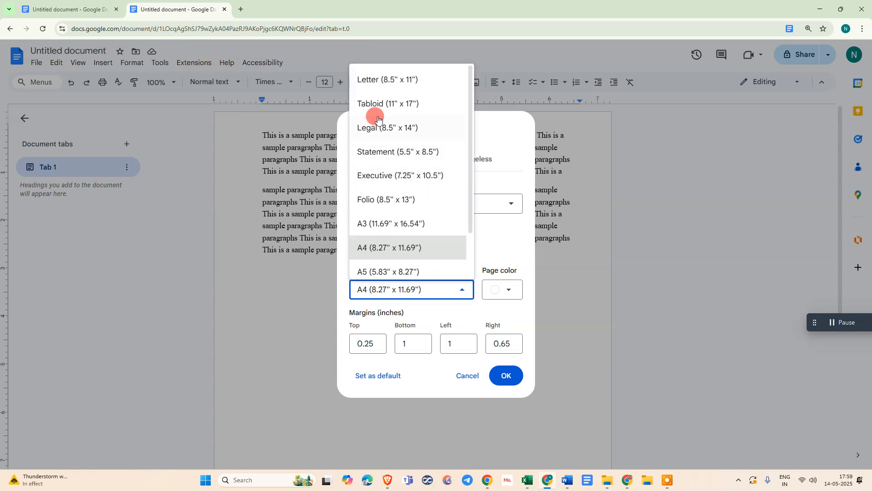
pyautogui.click(387, 79)
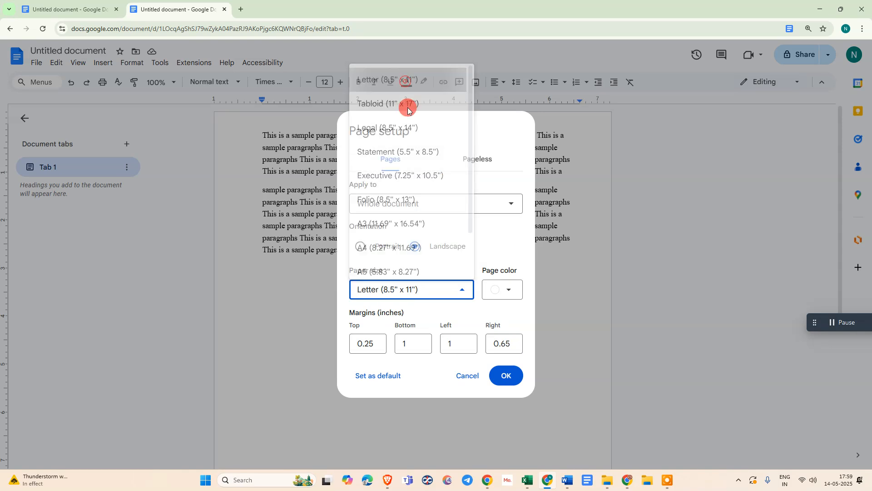
pyautogui.click(411, 289)
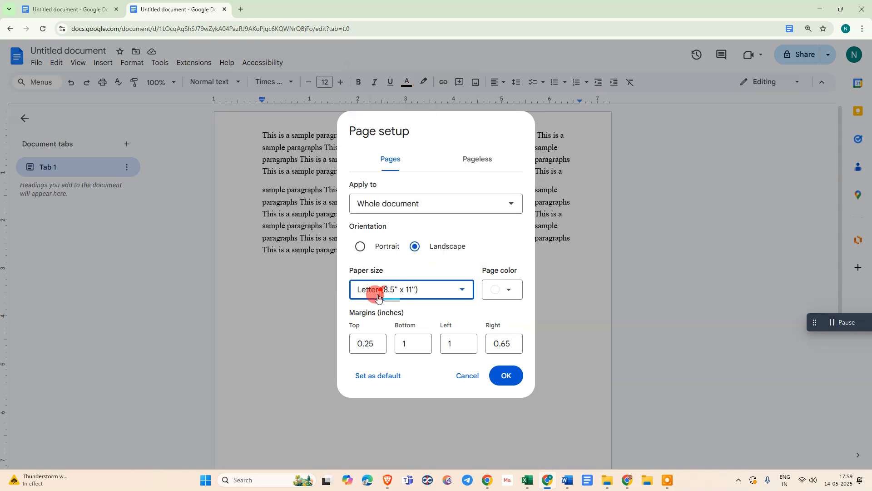
pyautogui.moveTo(397, 296)
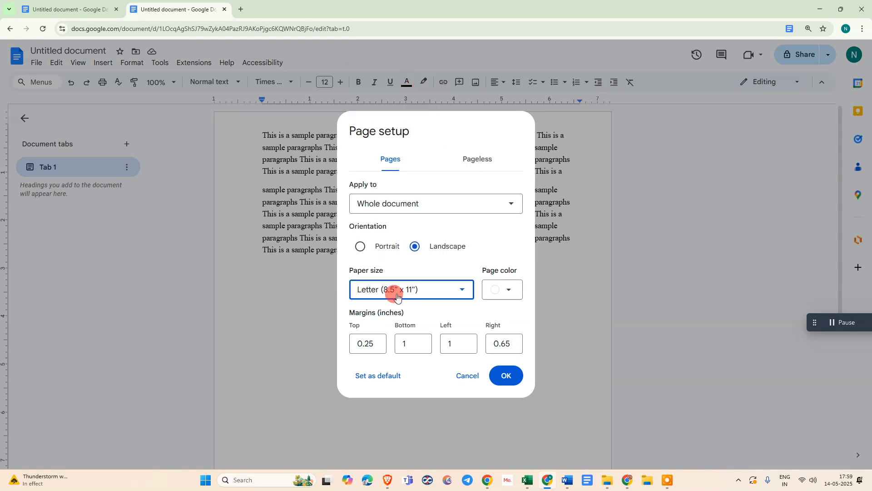
pyautogui.moveTo(355, 309)
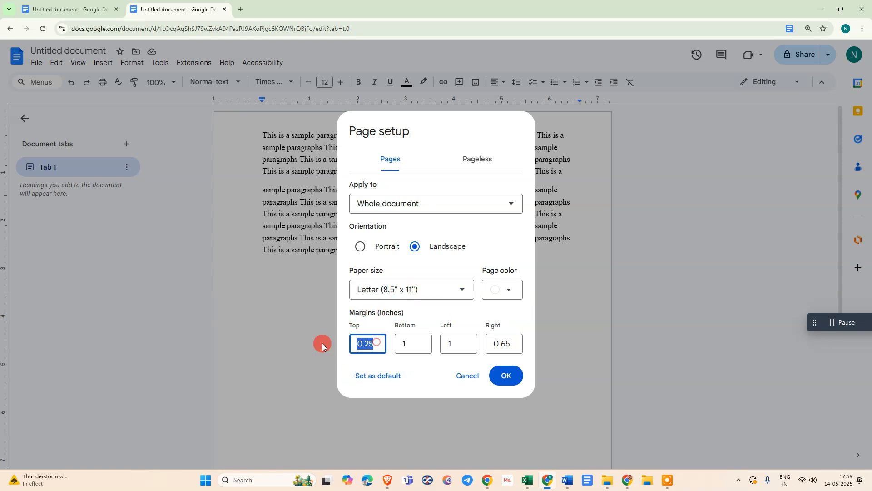
# - Set the margins to 0.11811 inches and apply the page setup with OK
pyautogui.write('0.1')
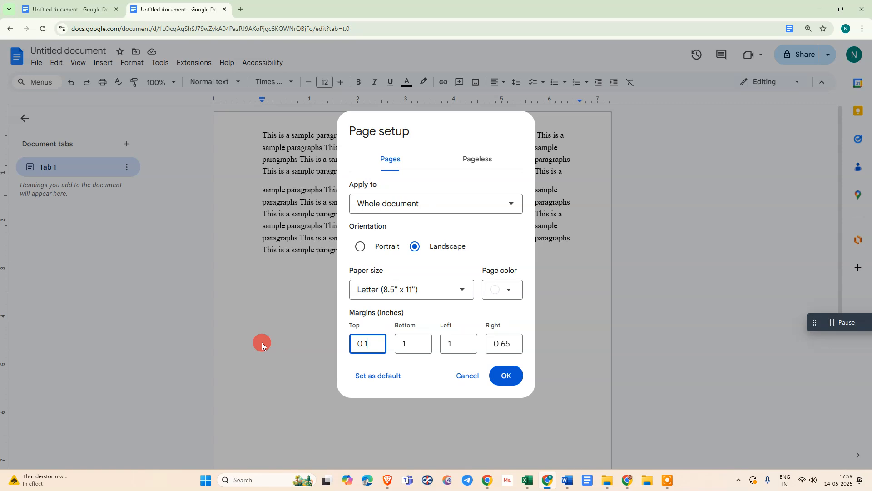
pyautogui.write('1811')
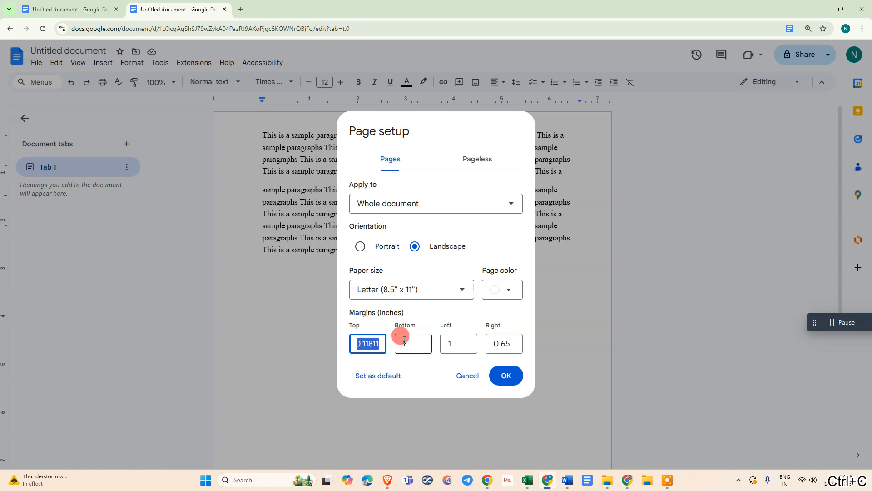
pyautogui.click(458, 343)
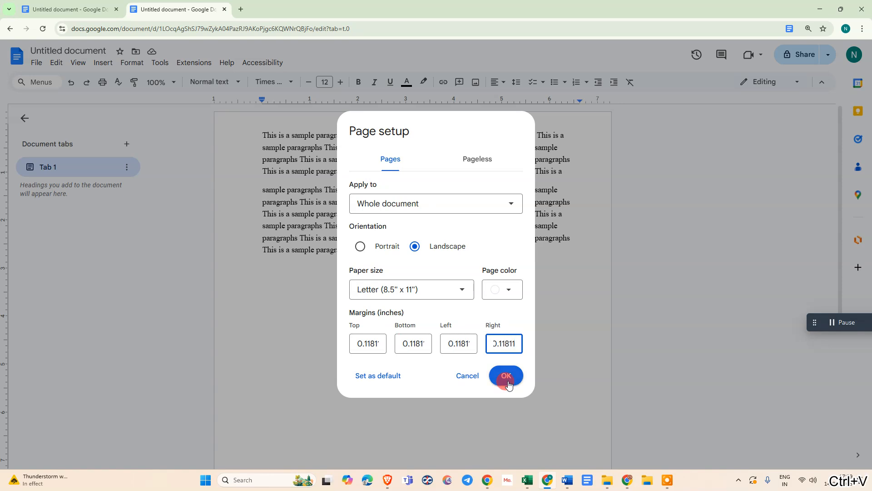
pyautogui.click(506, 375)
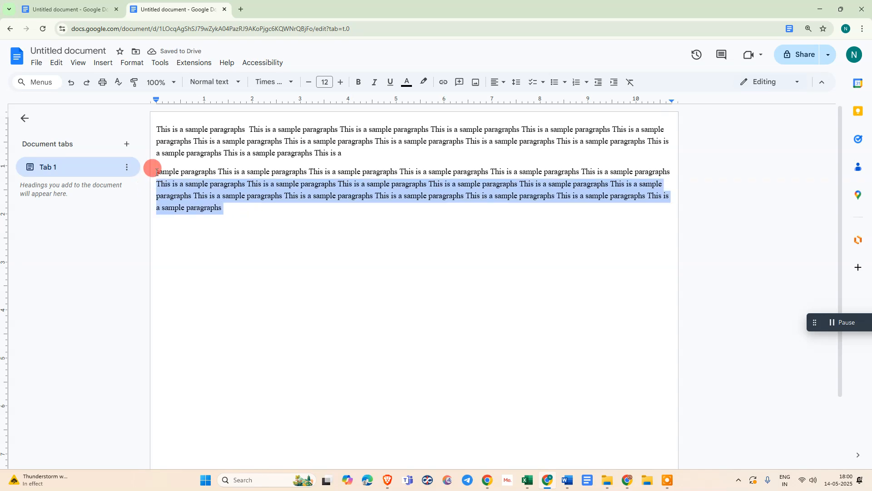
# - Copy the second paragraph and paste copies below it to fill the page with five text blocks
pyautogui.press('ctrl+c')
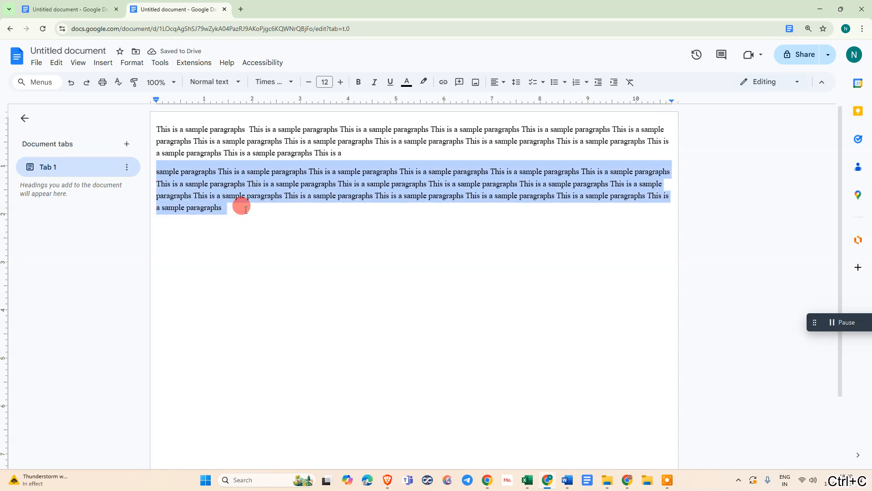
pyautogui.press('ctrl+v')
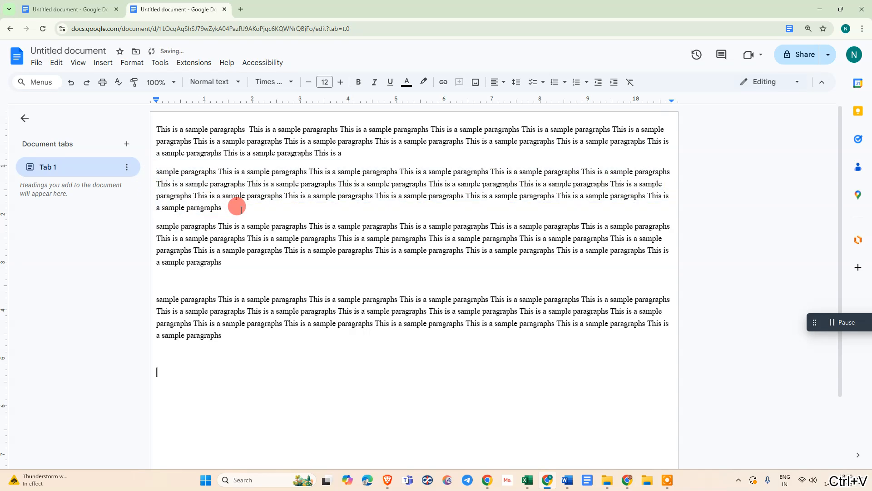
pyautogui.scroll(-3)
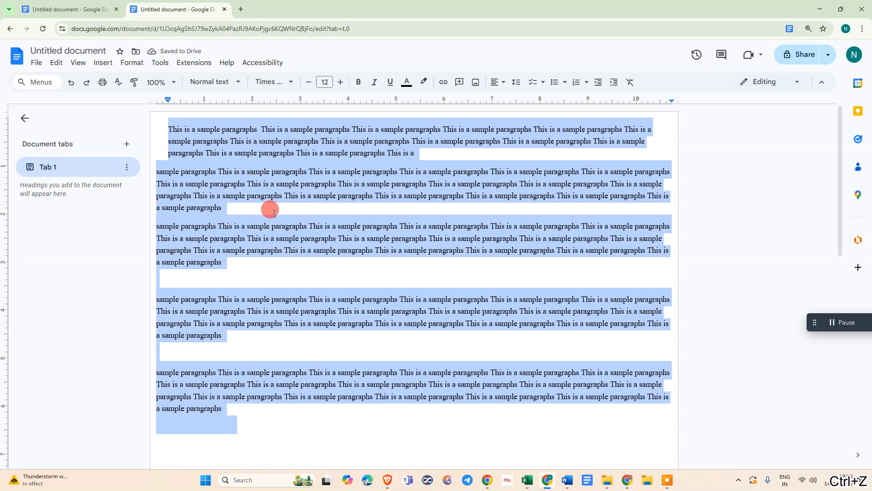
# - Select all text and nudge the ruler's left indent marker right to indent every paragraph
pyautogui.press('ctrl+a')
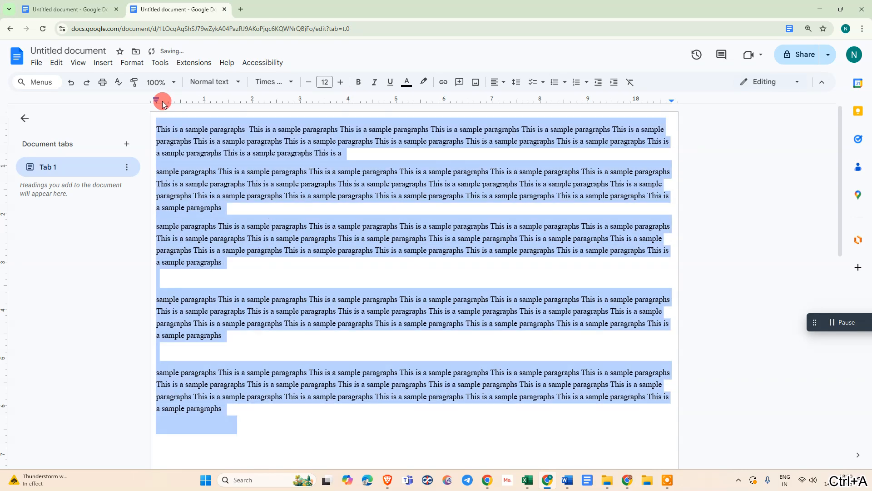
pyautogui.moveTo(161, 102); pyautogui.dragTo(165, 103)
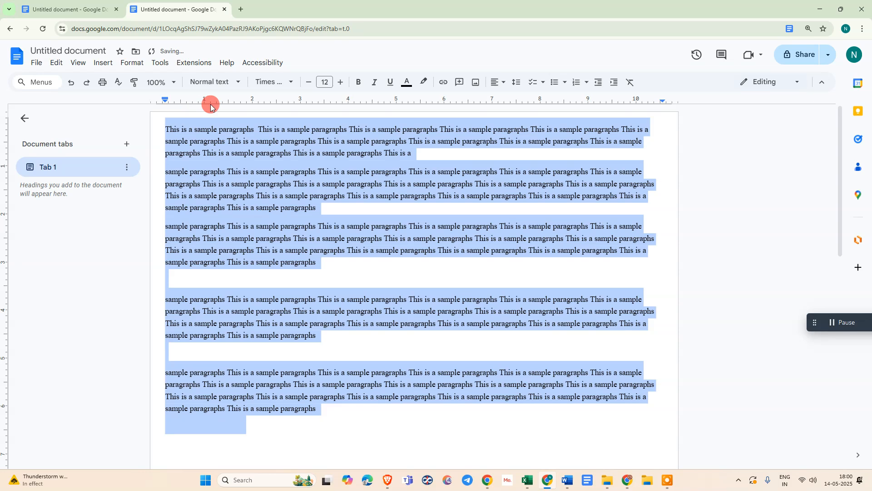
pyautogui.moveTo(362, 102)
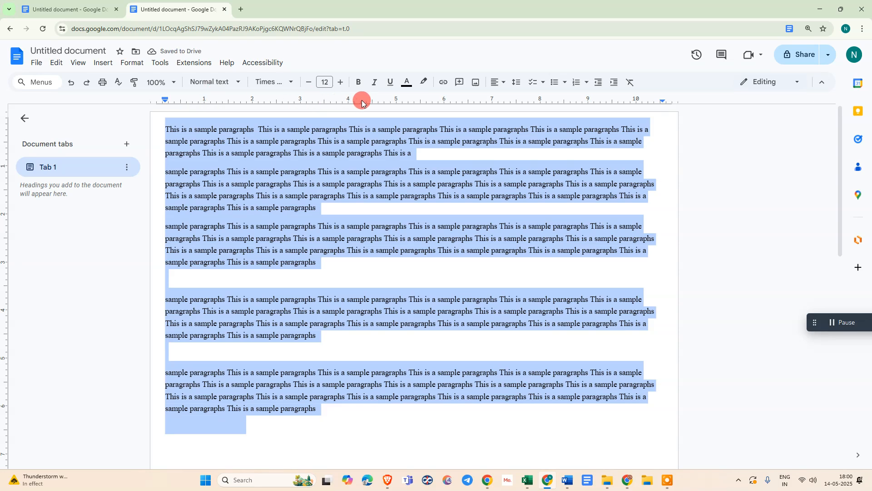
pyautogui.click(79, 63)
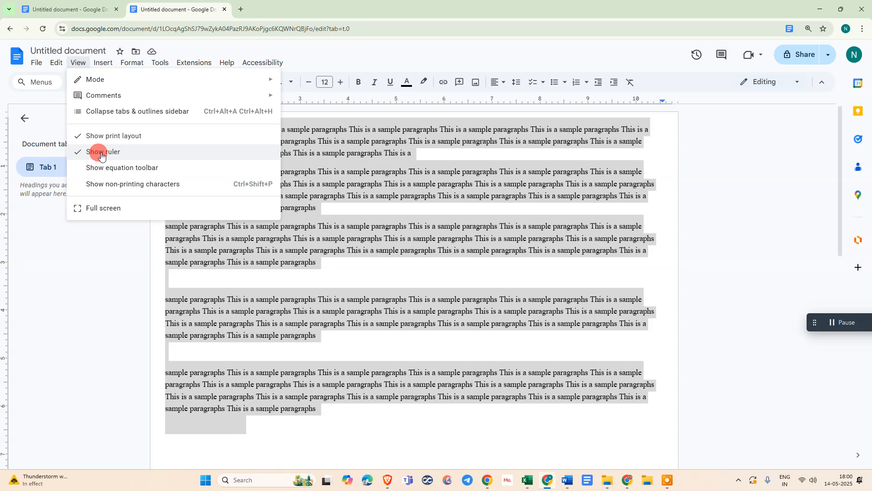
pyautogui.click(103, 152)
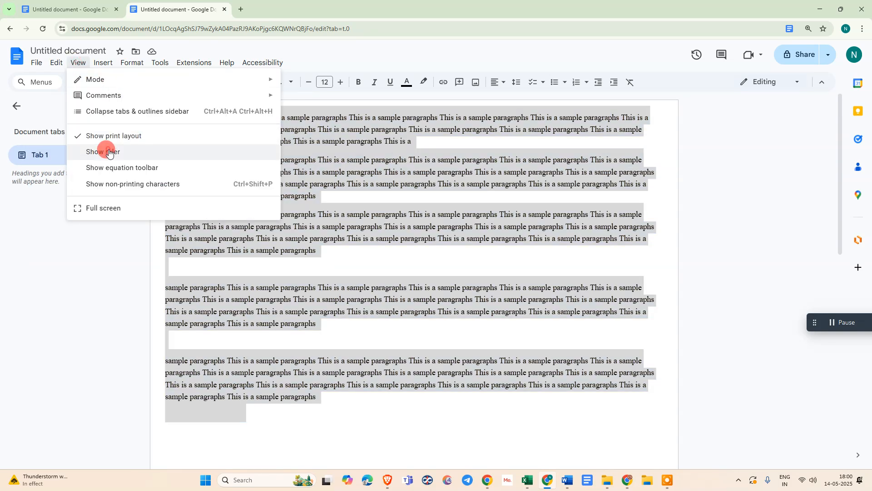
pyautogui.click(103, 151)
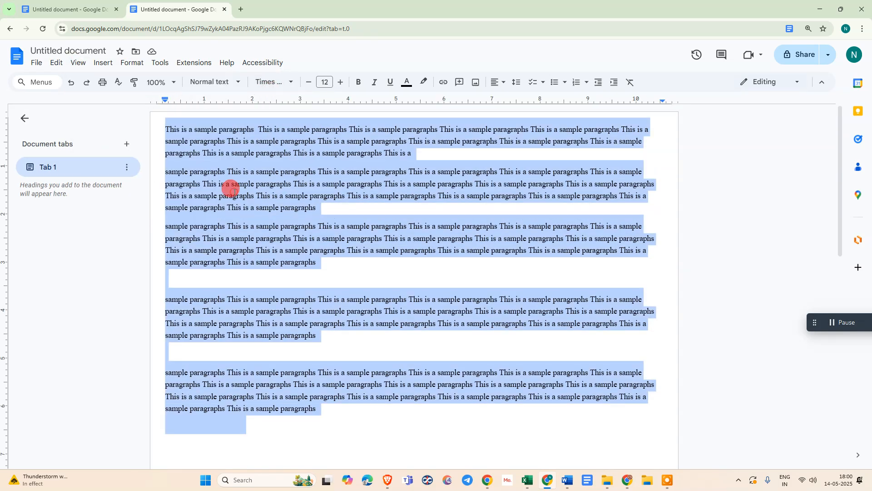